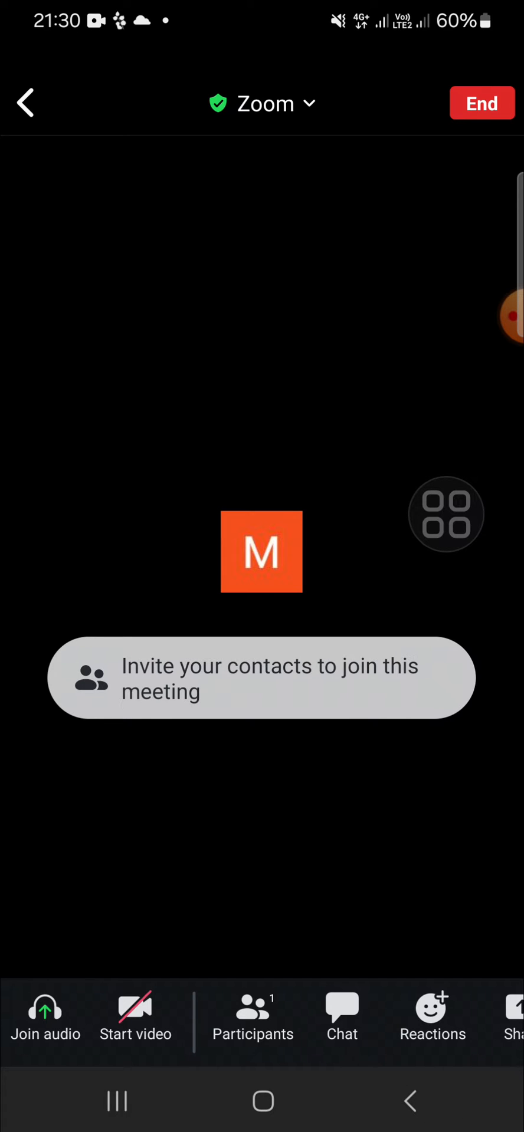
Step: Leave the Zoom meeting screen for the phone's app drawer while the call keeps running
{"action": "scroll", "scroll_direction": "left", "scroll_amount": 3}
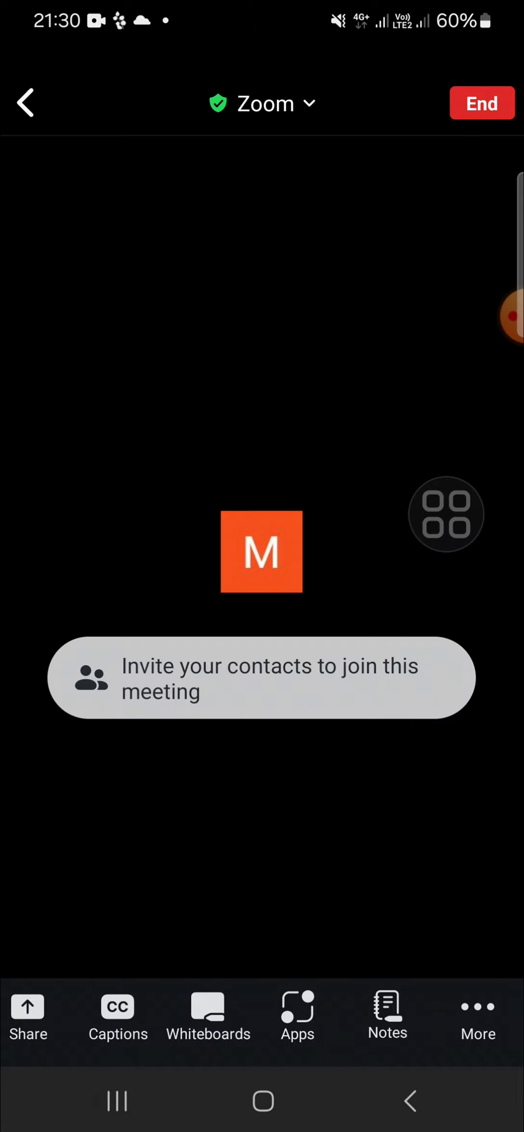
{"action": "left_click", "coordinate": [478, 1014]}
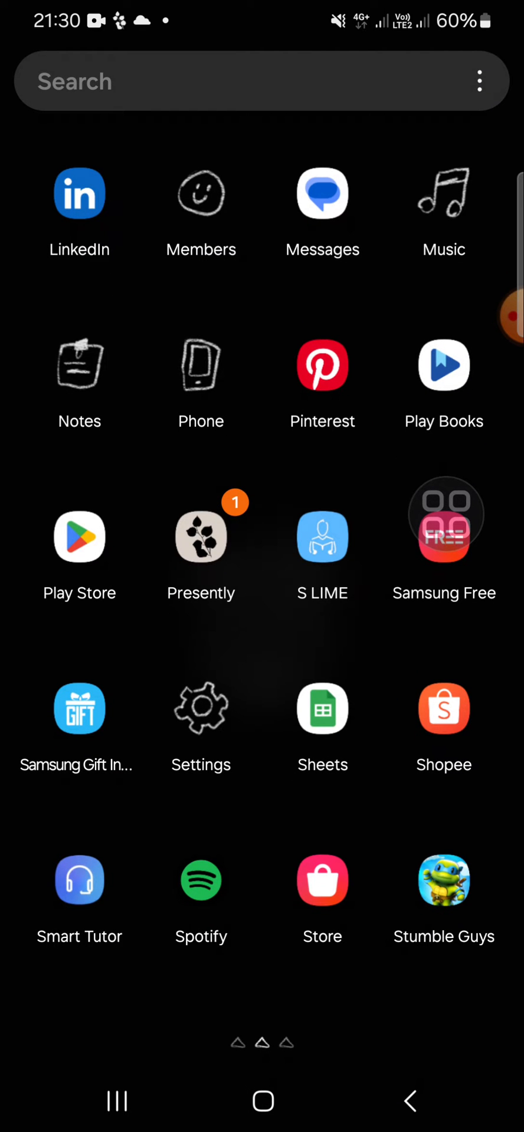
Step: Go from Settings to the Advanced features page where Video call effects is listed
{"action": "left_click", "coordinate": [201, 709]}
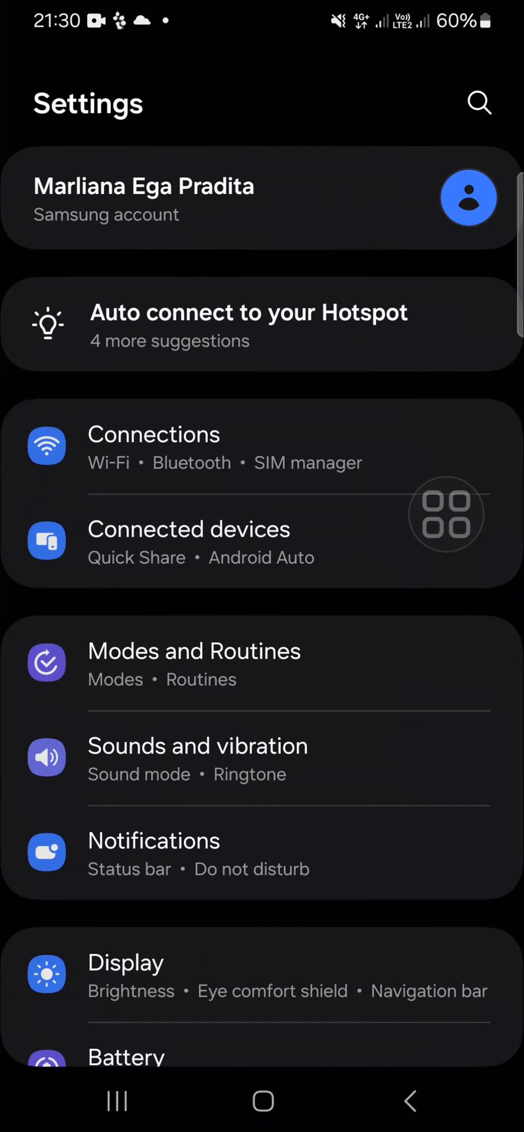
{"action": "scroll", "scroll_direction": "down", "scroll_amount": 3}
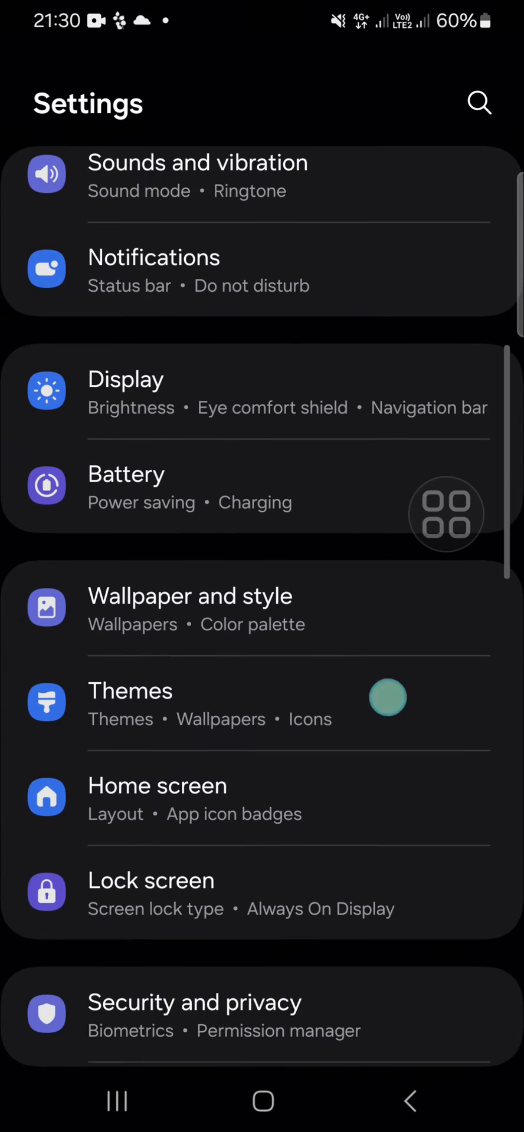
{"action": "scroll", "scroll_direction": "down", "scroll_amount": 3}
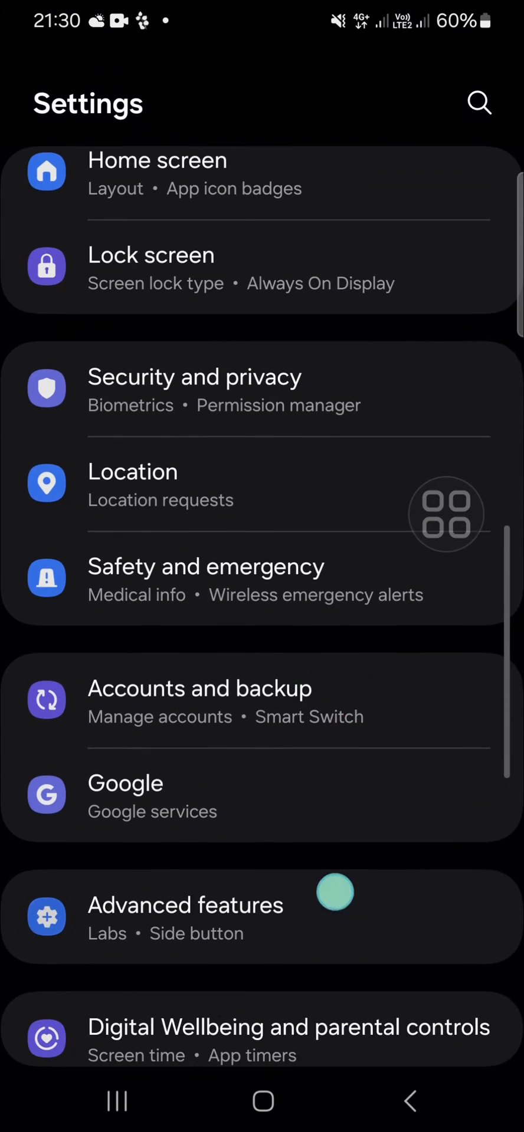
{"action": "scroll", "scroll_direction": "down", "scroll_amount": 3}
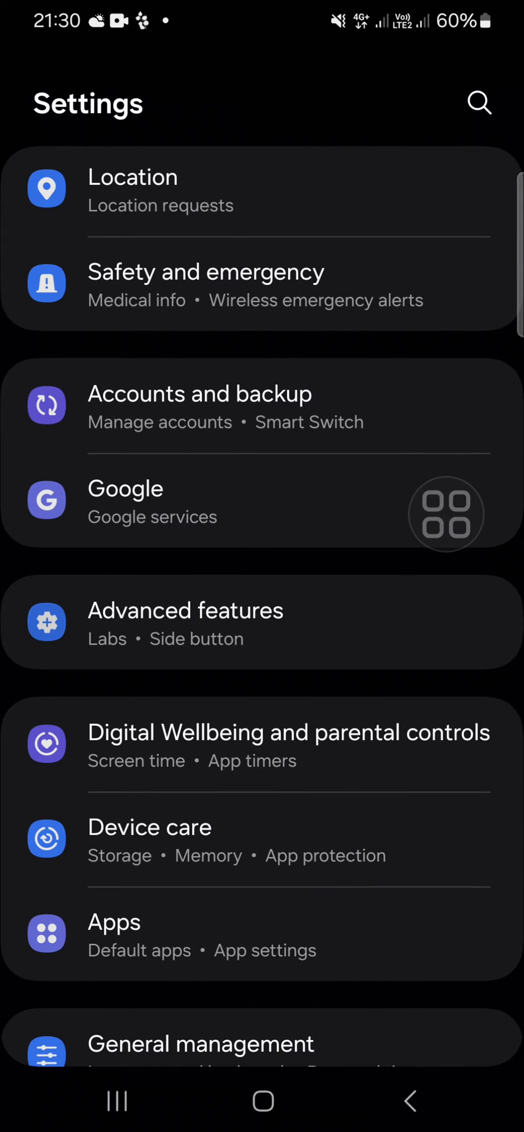
{"action": "left_click", "coordinate": [185, 622]}
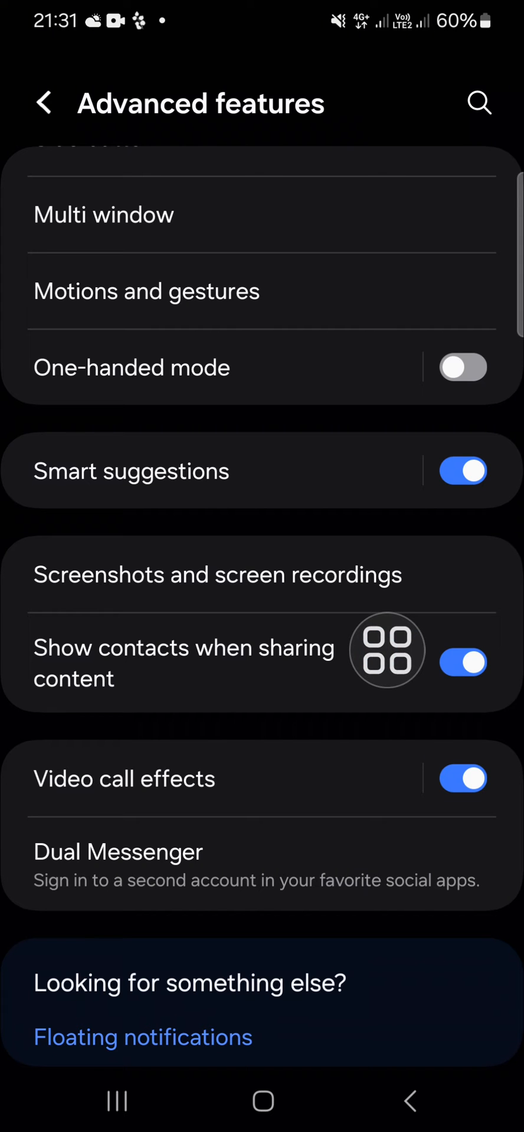
Step: Add the underwater sea photo from the gallery as a Video call effects background image
{"action": "left_click", "coordinate": [124, 778]}
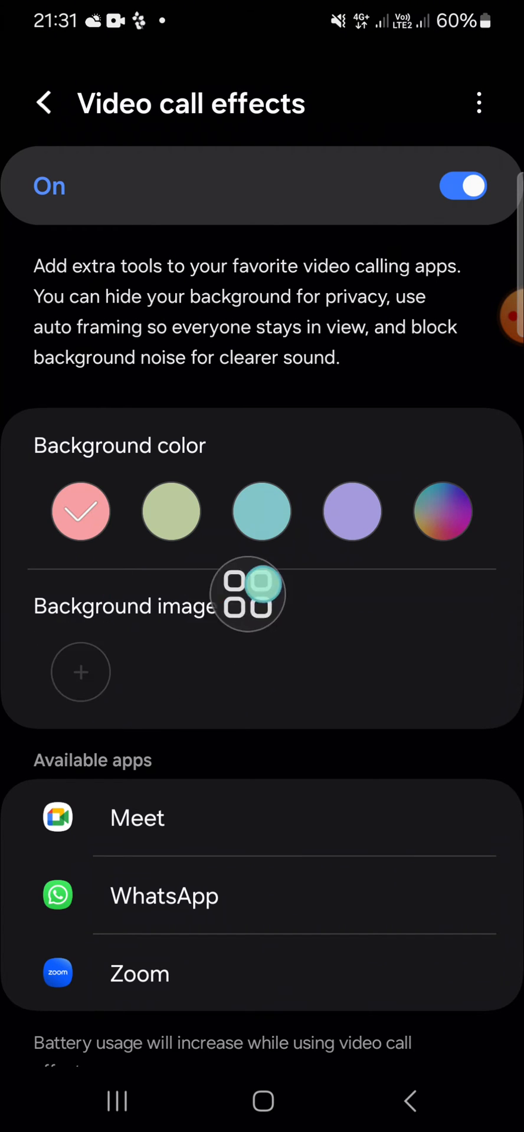
{"action": "left_click", "coordinate": [80, 671]}
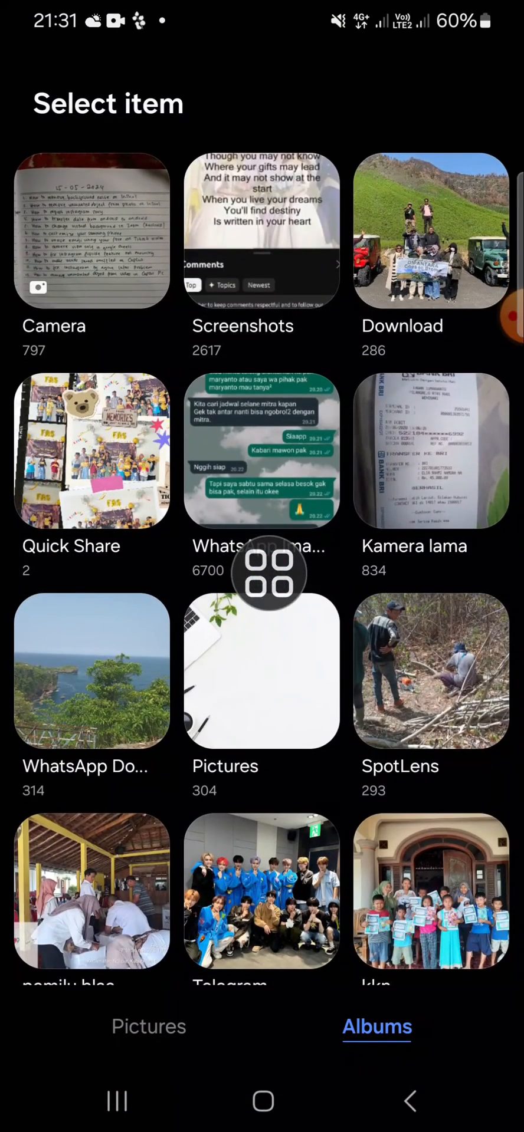
{"action": "scroll", "scroll_direction": "down", "scroll_amount": 3}
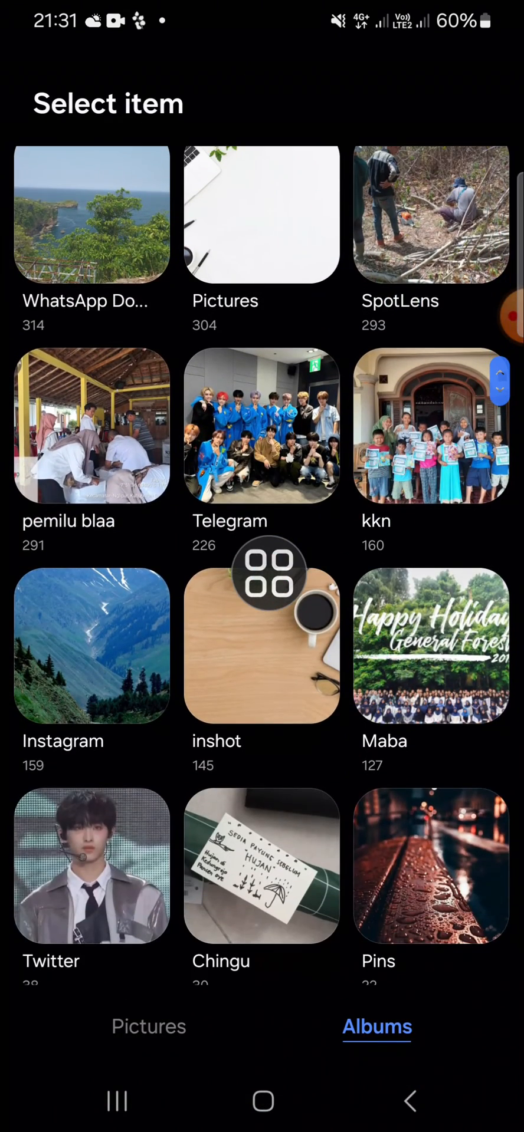
{"action": "scroll", "scroll_direction": "down", "scroll_amount": 3}
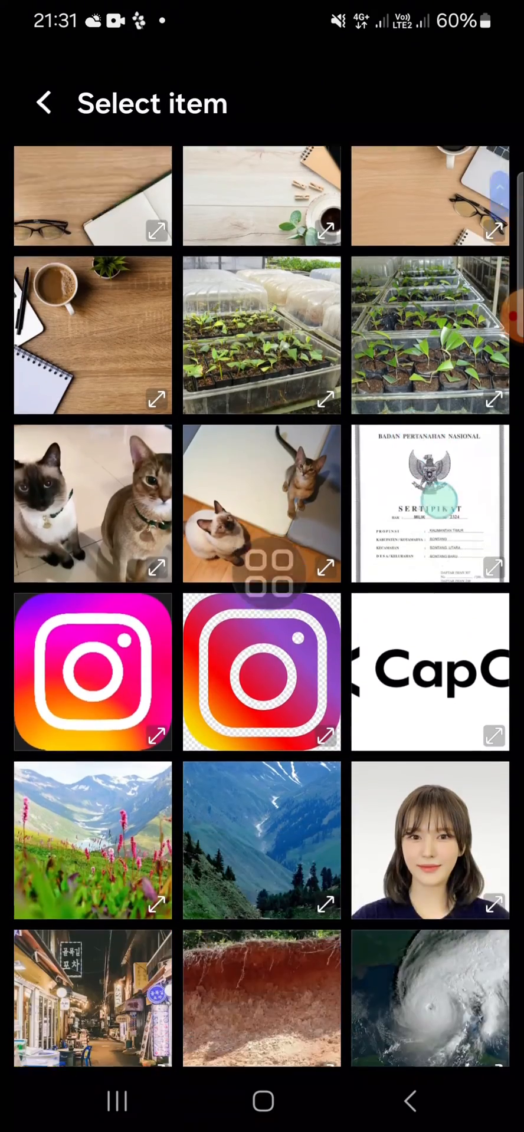
{"action": "scroll", "scroll_direction": "down", "scroll_amount": 3}
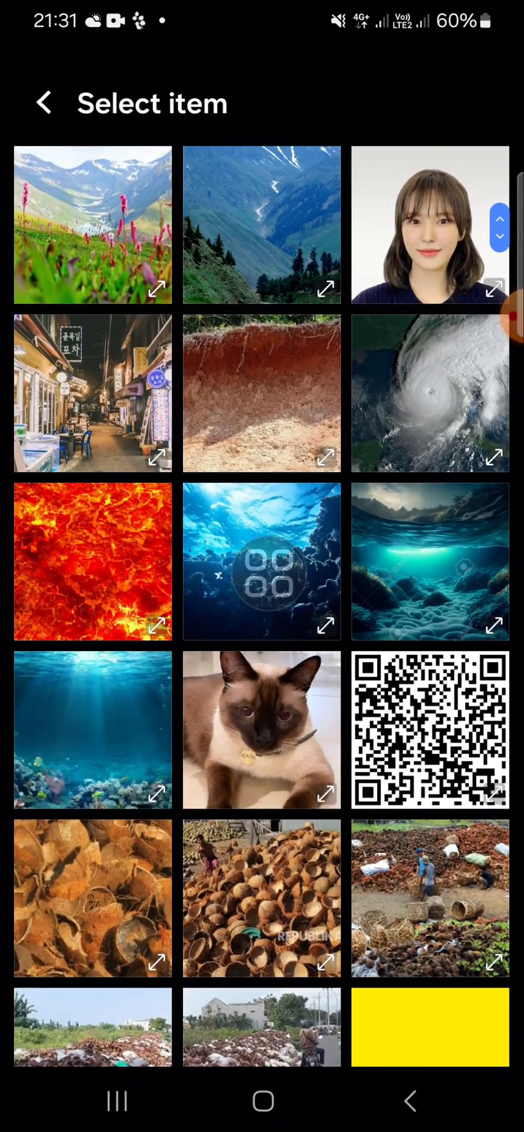
{"action": "left_click", "coordinate": [92, 730]}
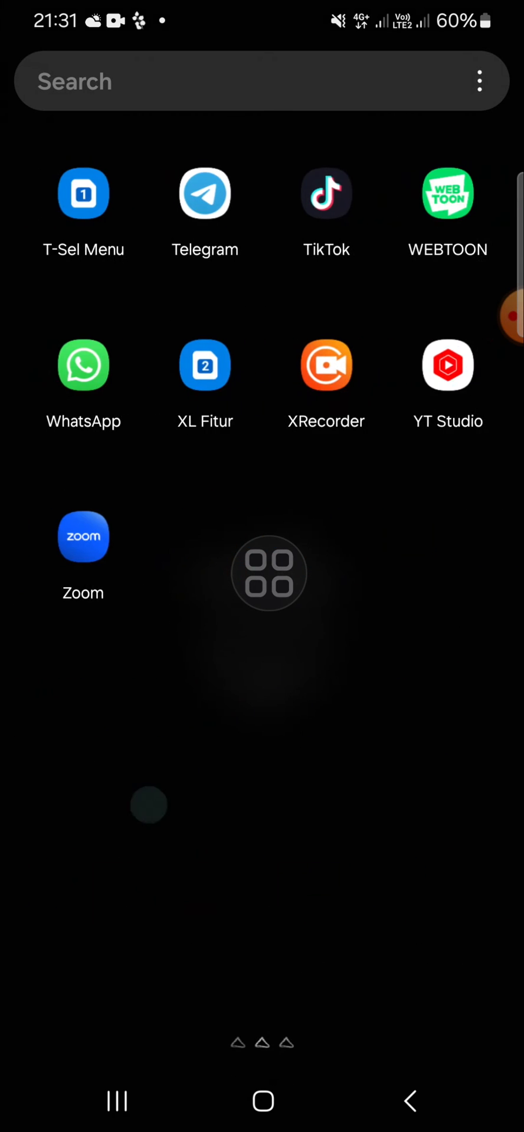
Step: Return to the ongoing Zoom meeting from the app drawer
{"action": "left_click", "coordinate": [83, 536]}
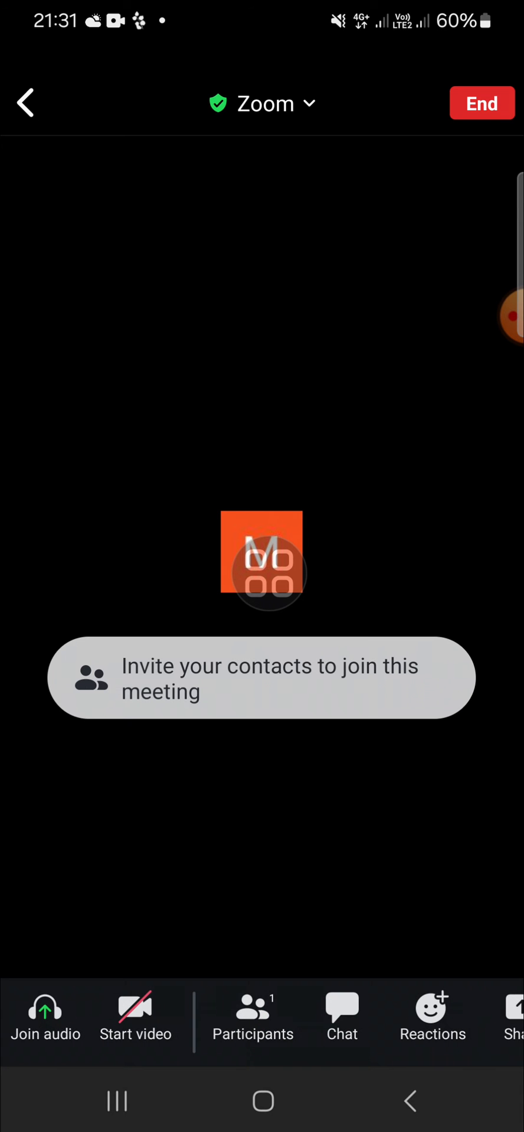
Step: Start video in the meeting and bring up the video call effects panel over the camera feed
{"action": "left_click", "coordinate": [135, 1017]}
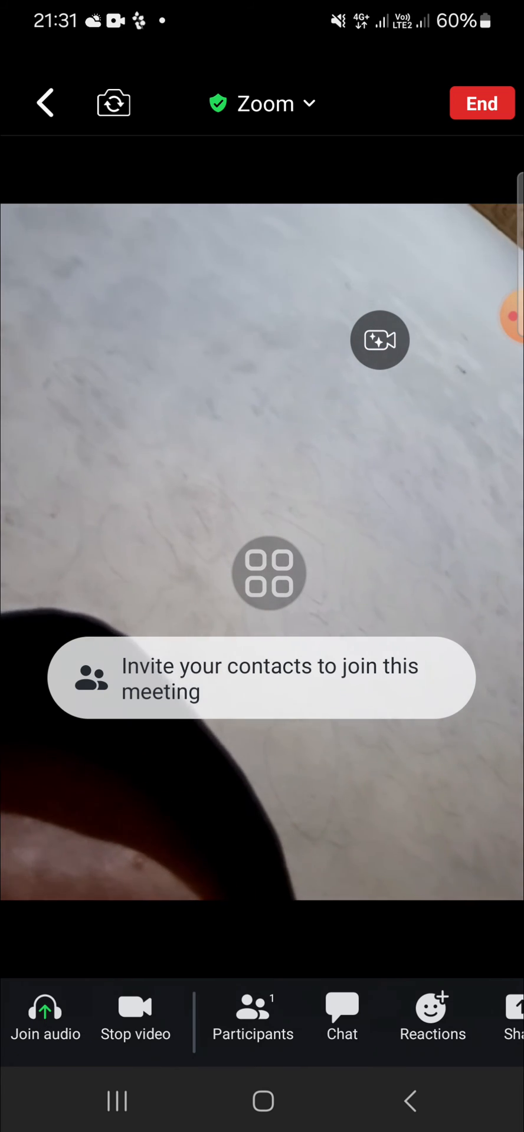
{"action": "left_click", "coordinate": [378, 340]}
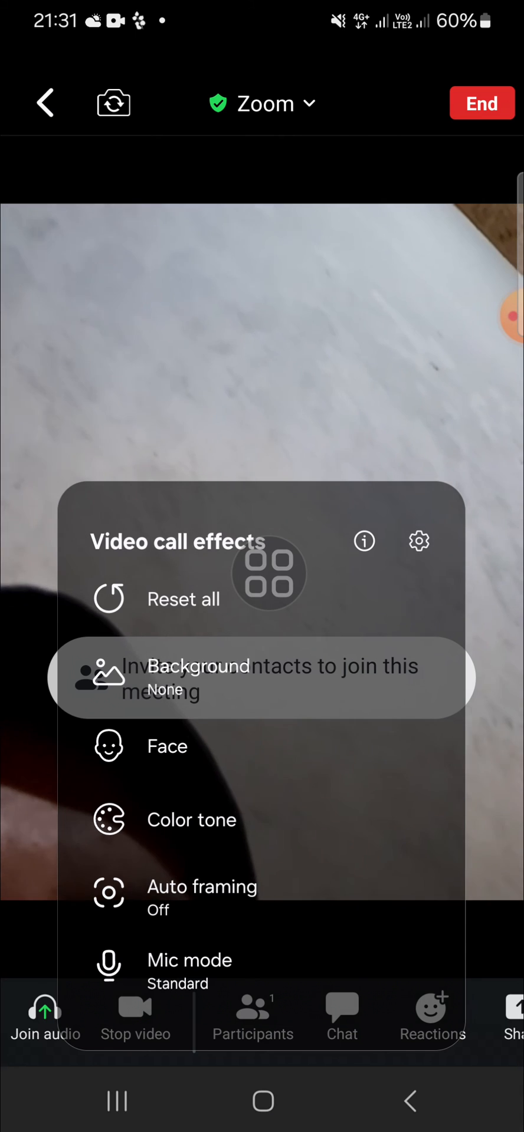
Step: Choose Background, then Image, applying the underwater photo behind the camera feed
{"action": "left_click", "coordinate": [198, 677]}
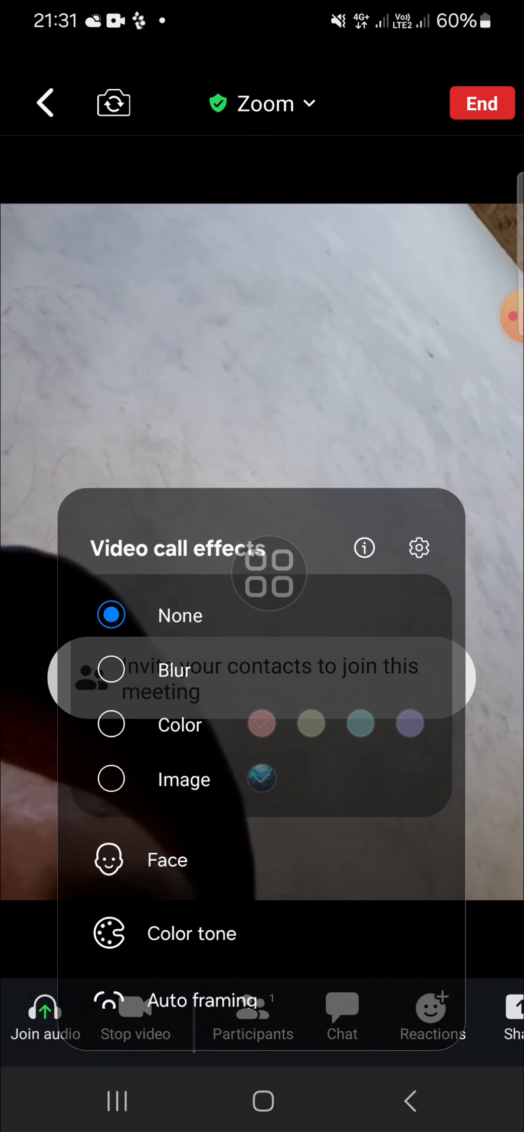
{"action": "left_click", "coordinate": [261, 779]}
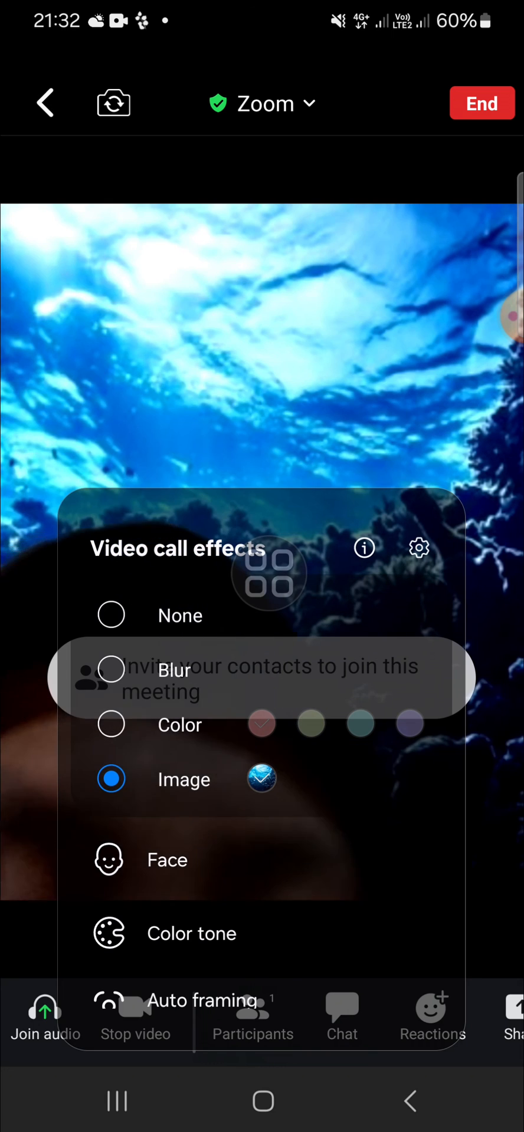